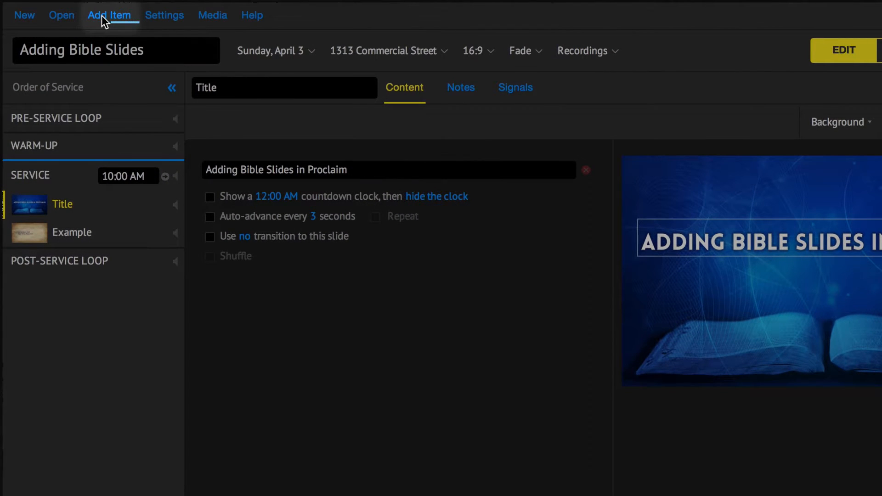
# Add a new Bible item to the service order via Add Item.
pyautogui.click(110, 16)
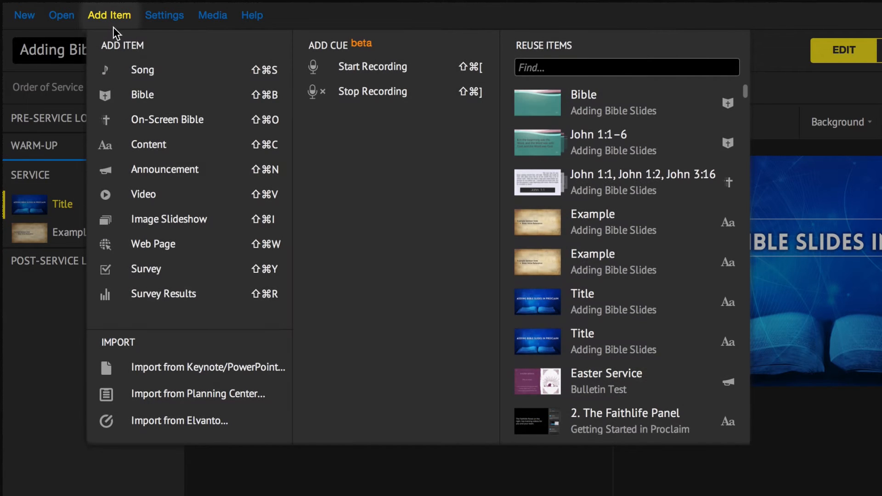
pyautogui.moveTo(175, 94)
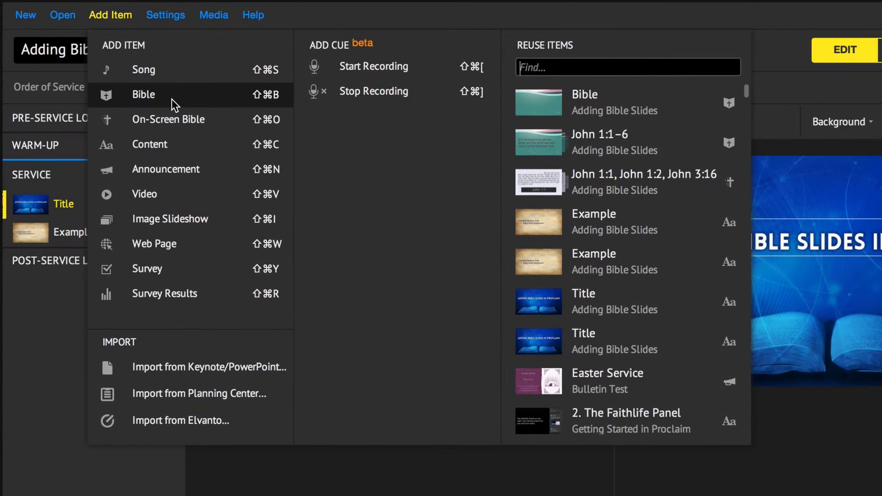
pyautogui.click(143, 95)
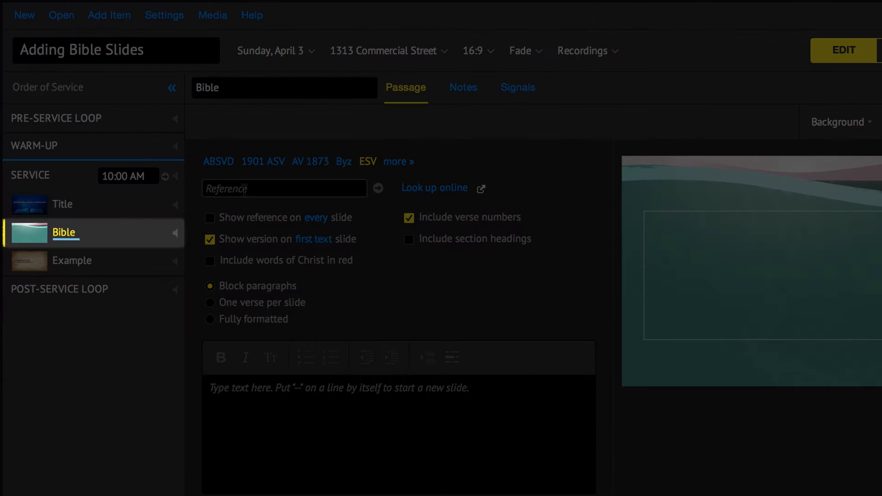
# Enter the reference John 1:1-7 and choose the ESV translation.
pyautogui.write('John')
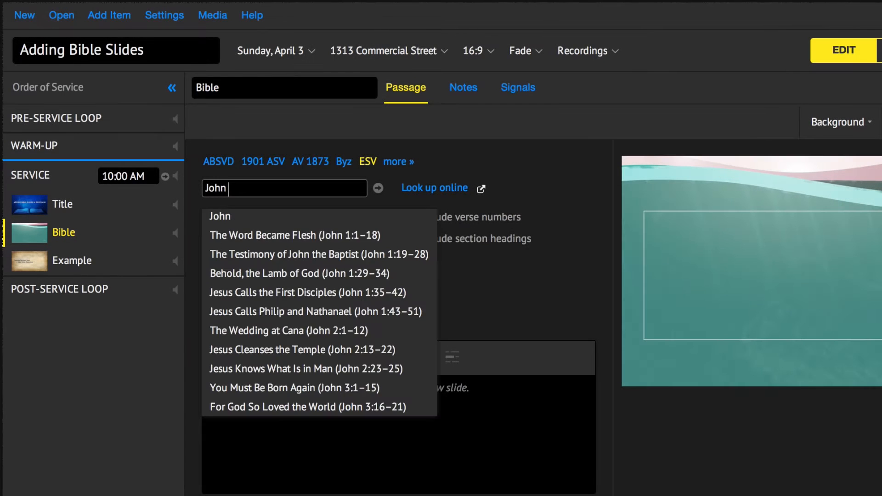
pyautogui.write('1:1-')
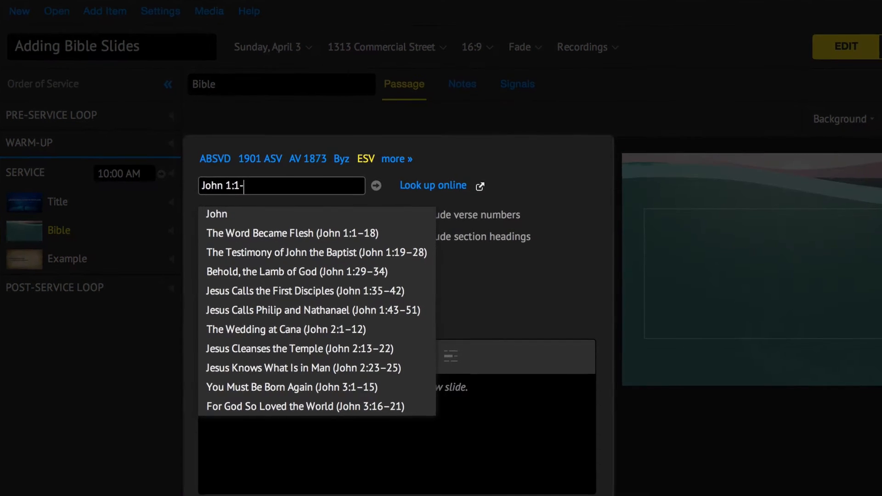
pyautogui.write('7')
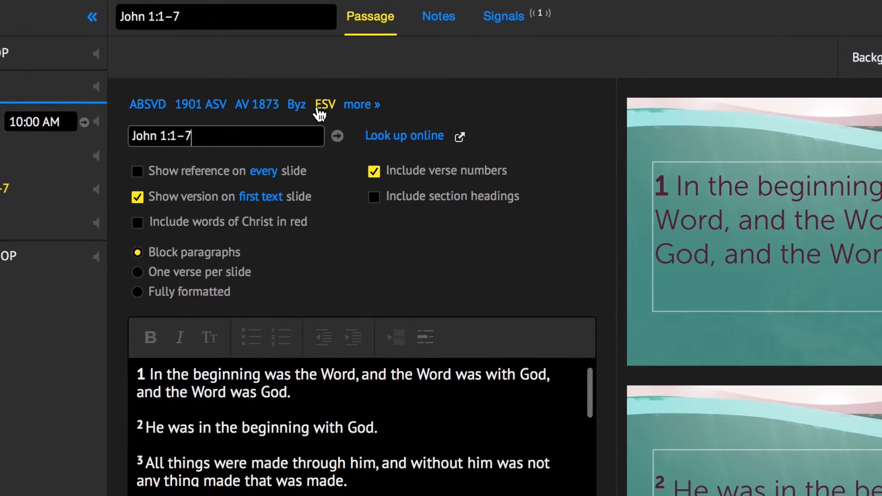
pyautogui.click(362, 105)
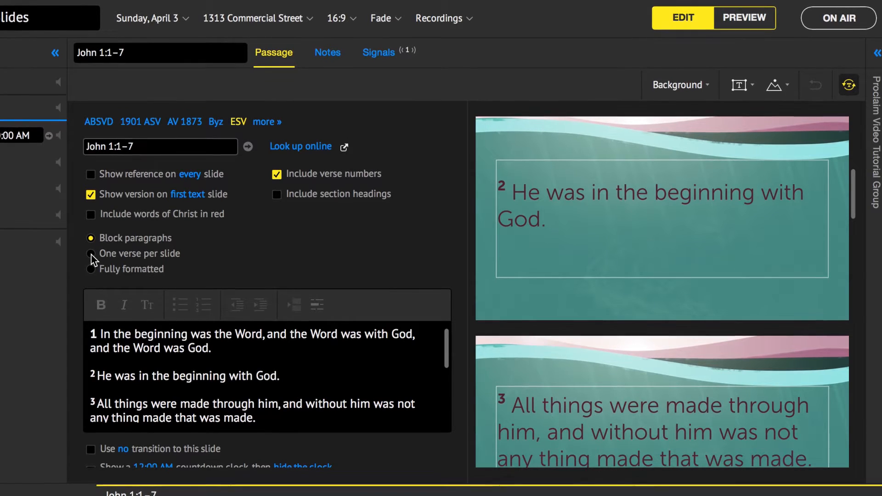
# Choose One verse per slide for the John 1:1–7 passage.
pyautogui.click(89, 253)
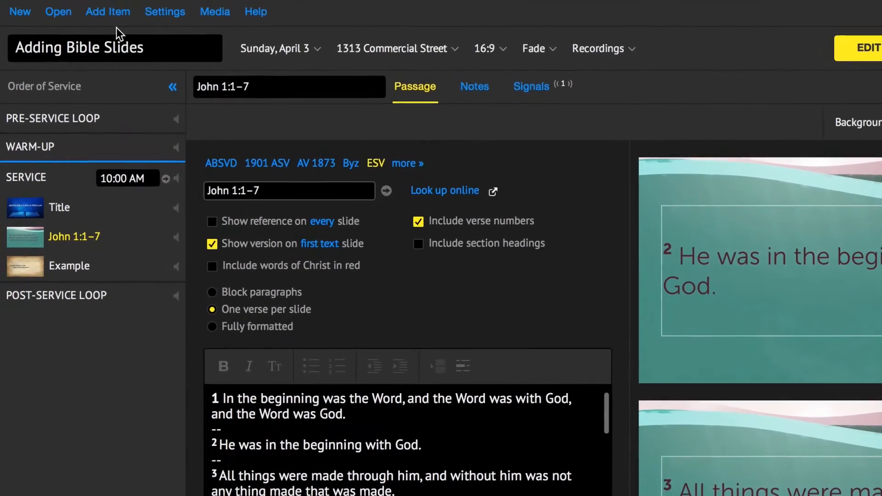
pyautogui.click(108, 11)
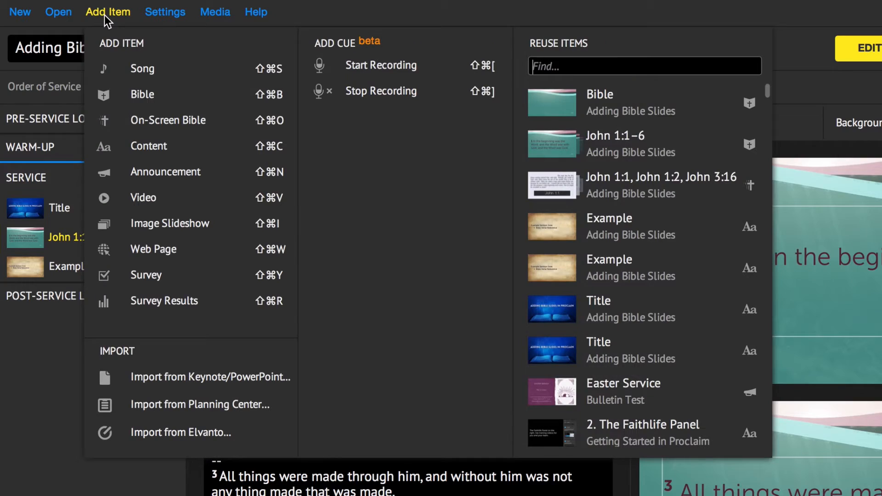
pyautogui.moveTo(167, 120)
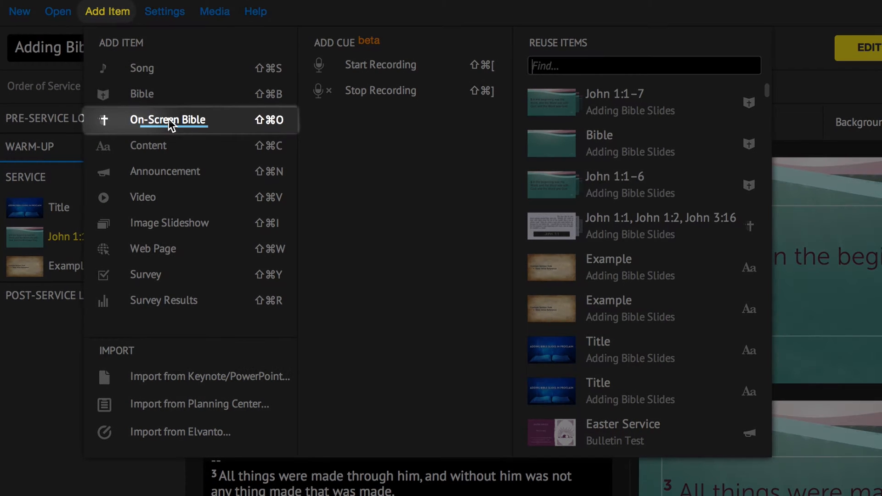
# Add an On-Screen Bible item and begin its reference with 'jn'.
pyautogui.click(167, 120)
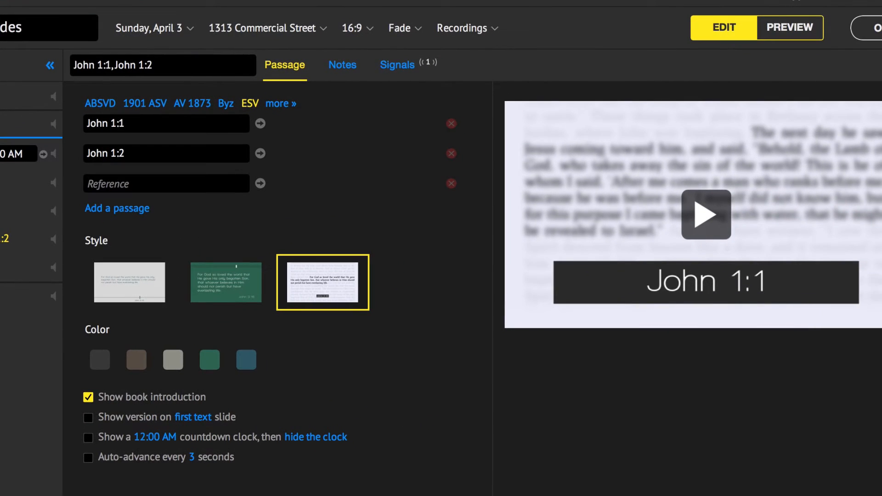
pyautogui.write('jn')
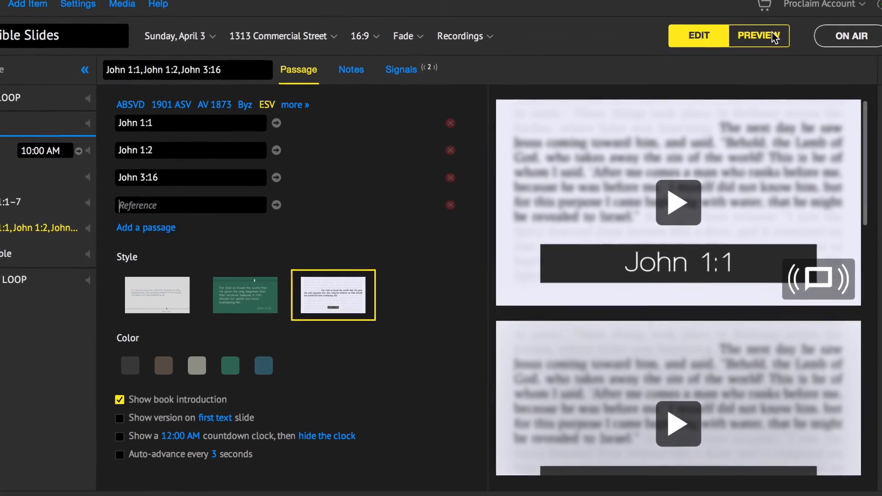
# Preview the On-Screen Bible item through John 1:1, John 1:2 and John 3:16.
pyautogui.click(749, 40)
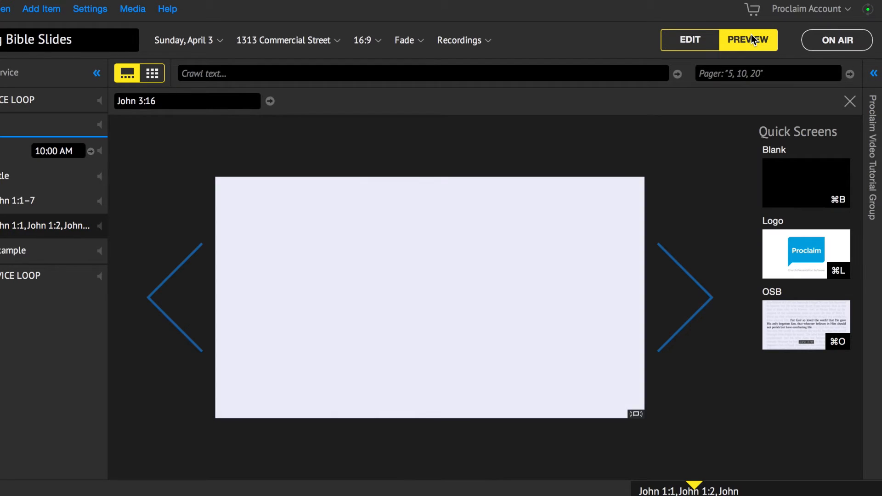
pyautogui.click(687, 296)
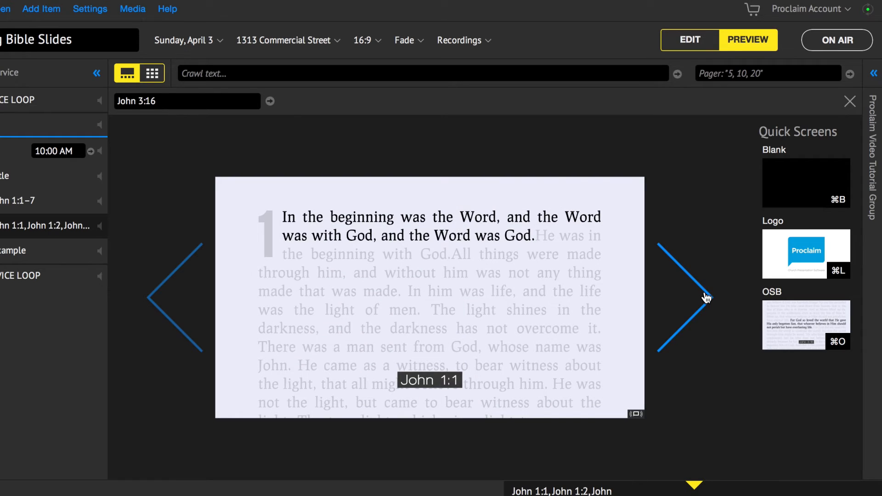
pyautogui.click(683, 298)
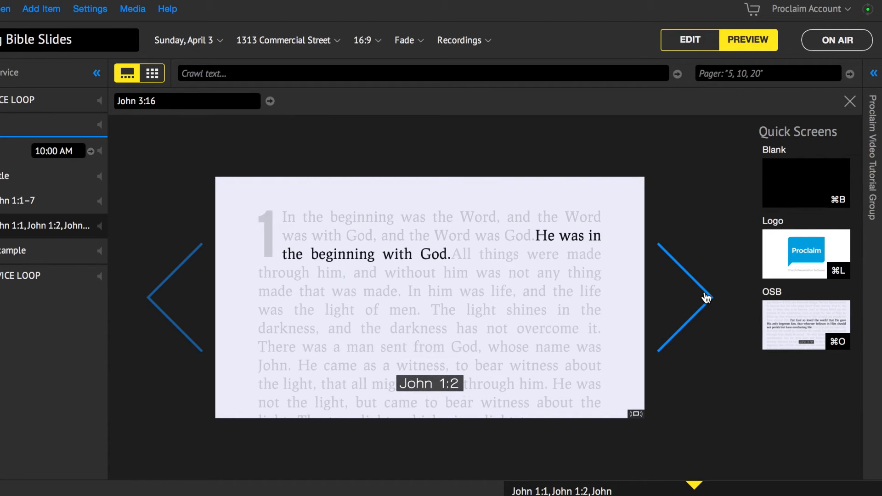
pyautogui.click(681, 297)
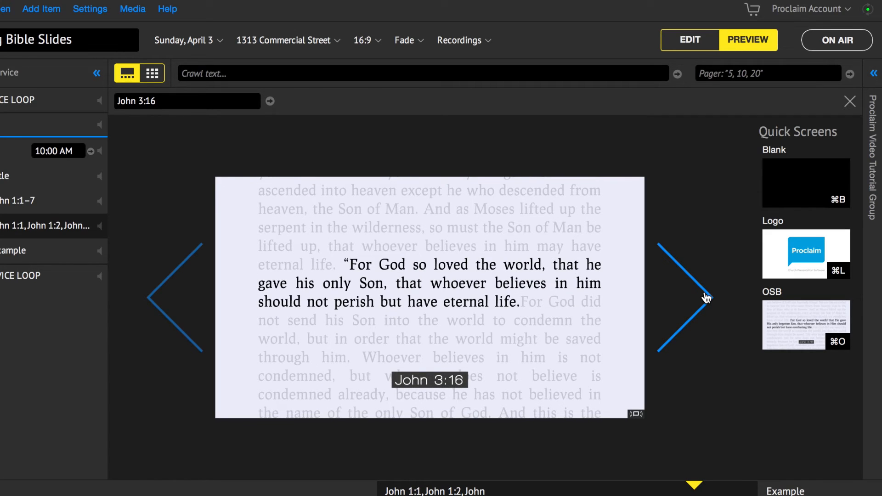
pyautogui.moveTo(804, 66)
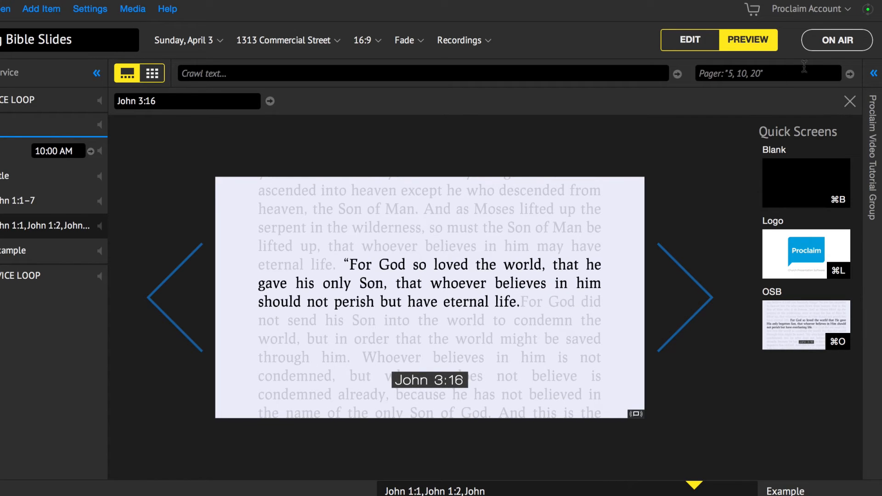
# Go On Air and send the John 3:16 verse to the screen.
pyautogui.click(836, 39)
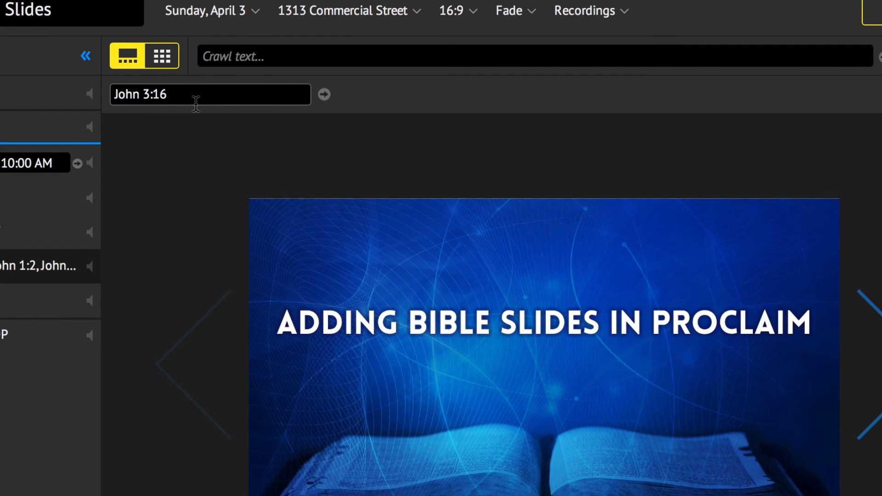
pyautogui.click(210, 93)
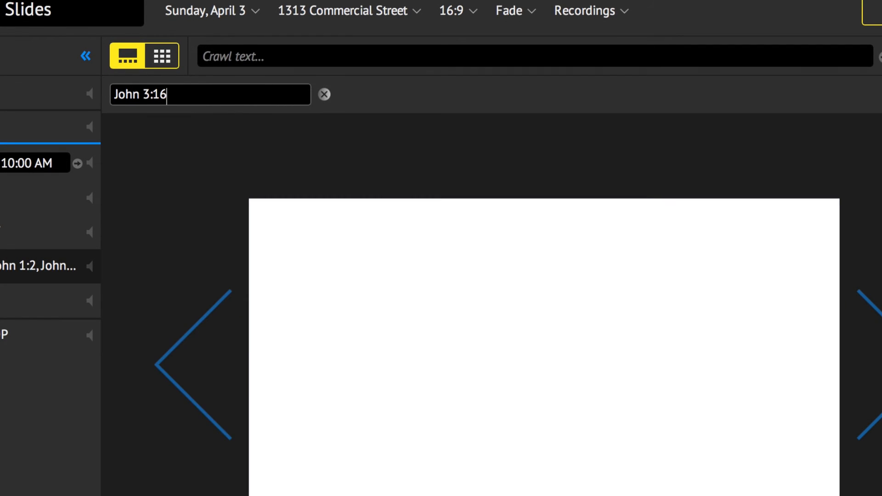